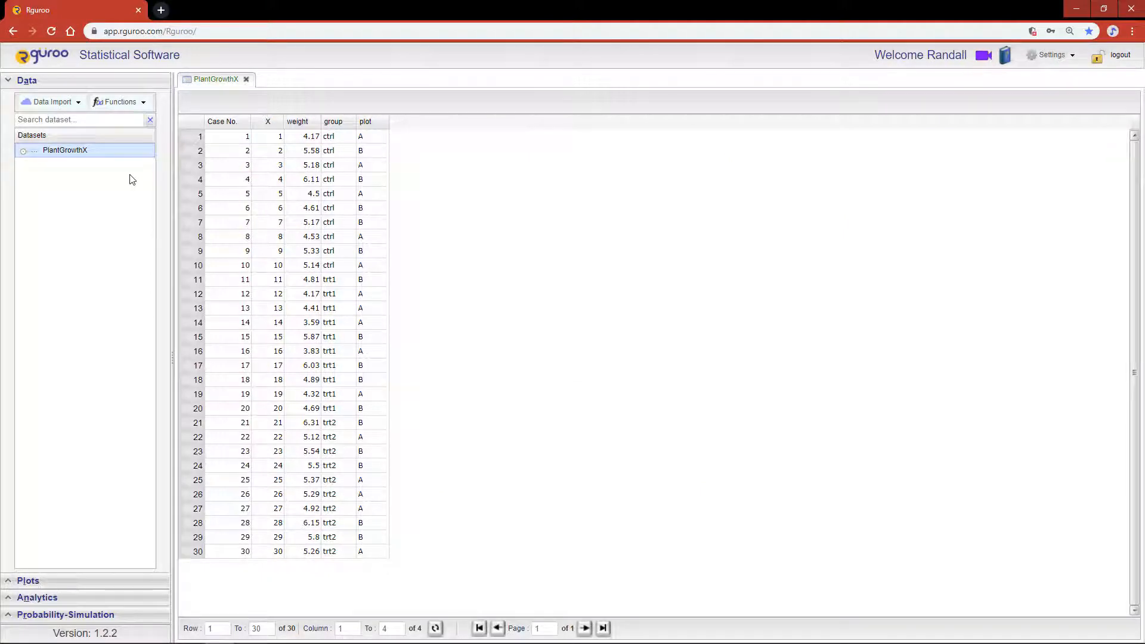
# Prepare the PlantGrowthX dataset in the Rguroo workspace
pyautogui.click(332, 121)
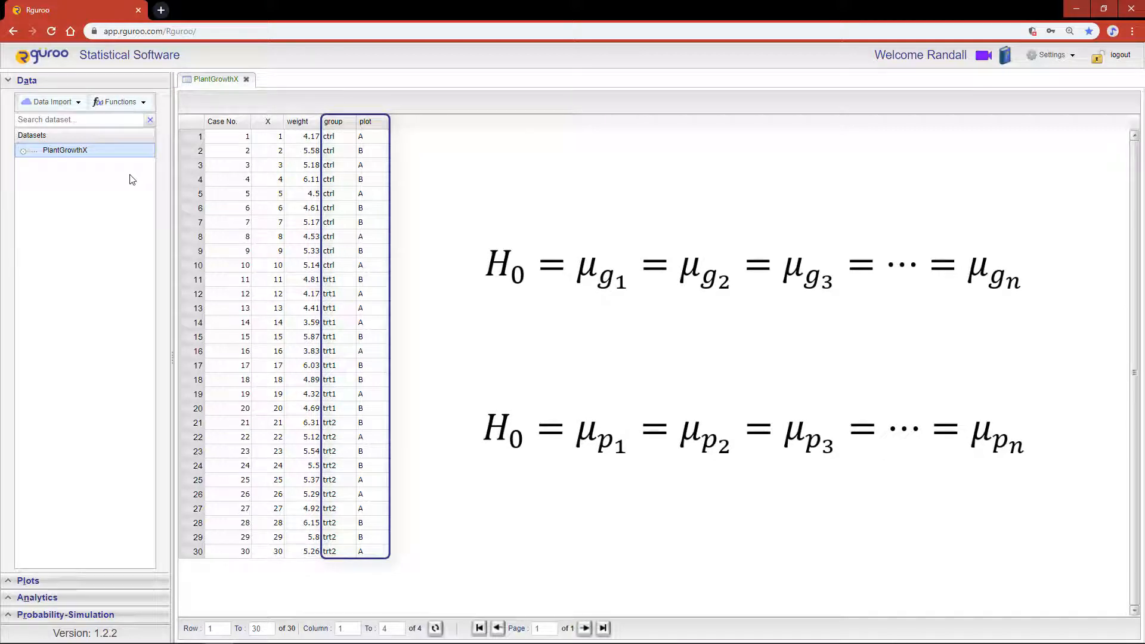
pyautogui.click(297, 121)
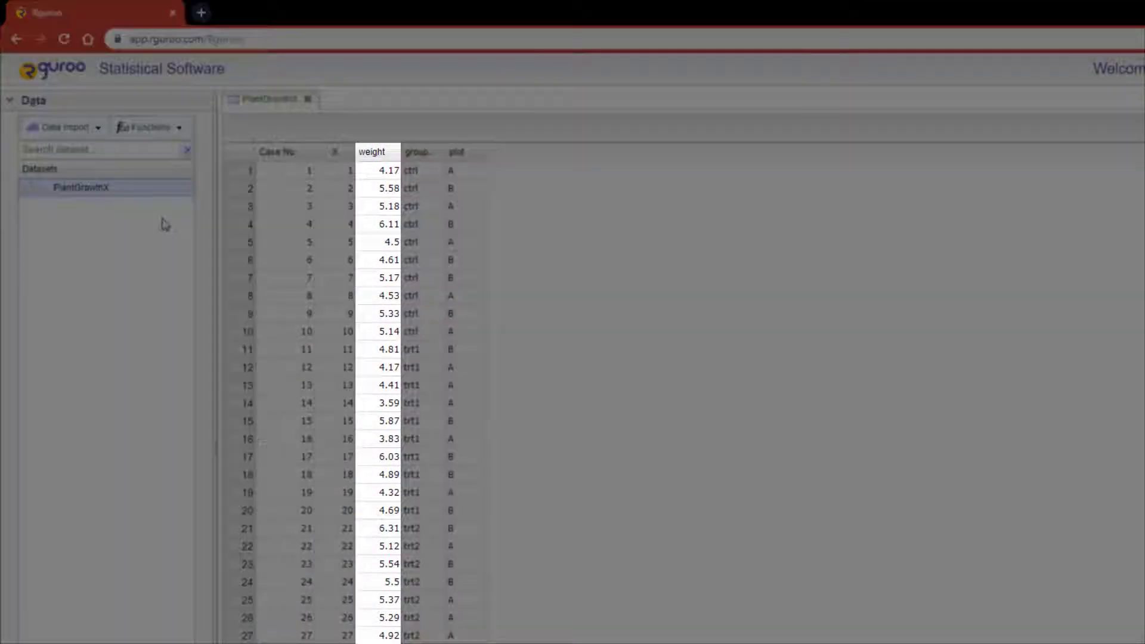
pyautogui.click(417, 152)
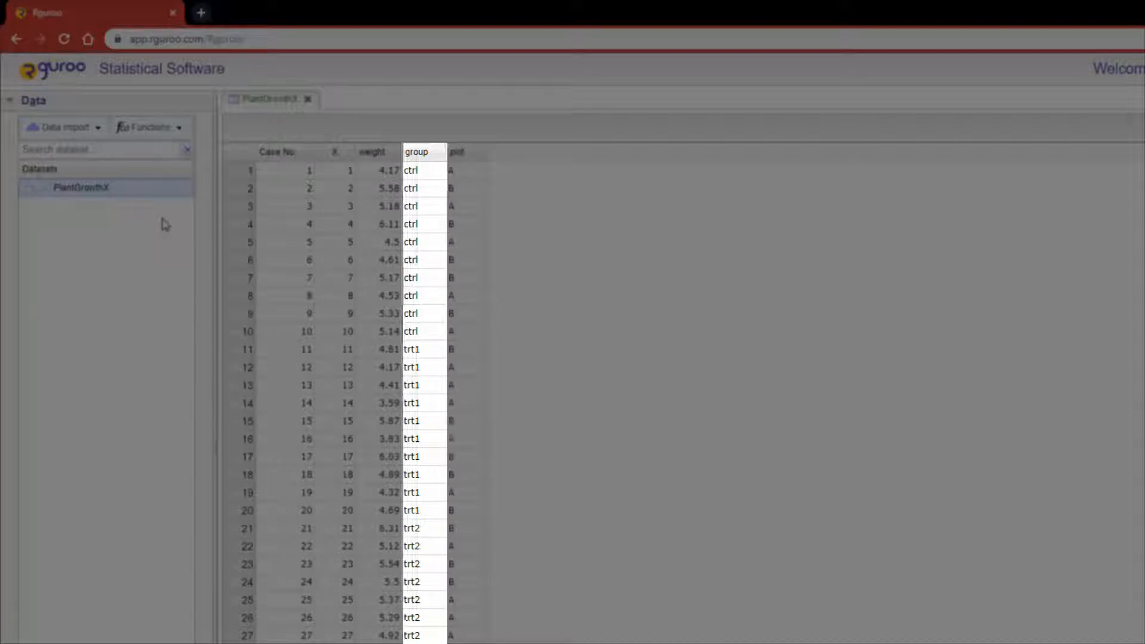
pyautogui.click(458, 152)
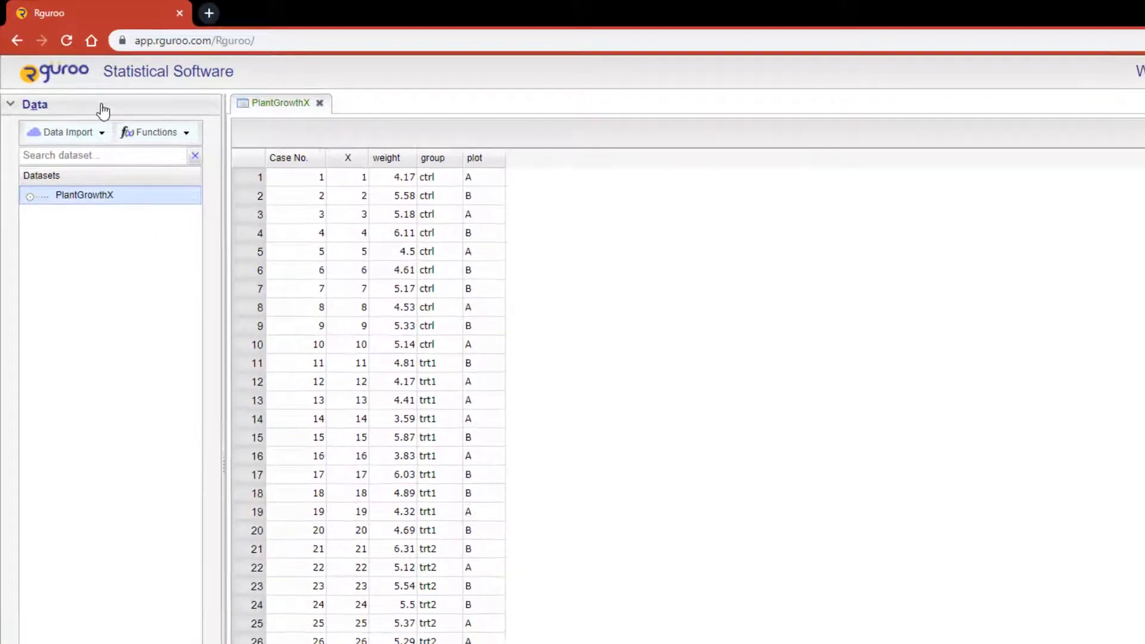
# Start a new ANOVA analysis from the Analytics section on PlantGrowthX
pyautogui.click(56, 171)
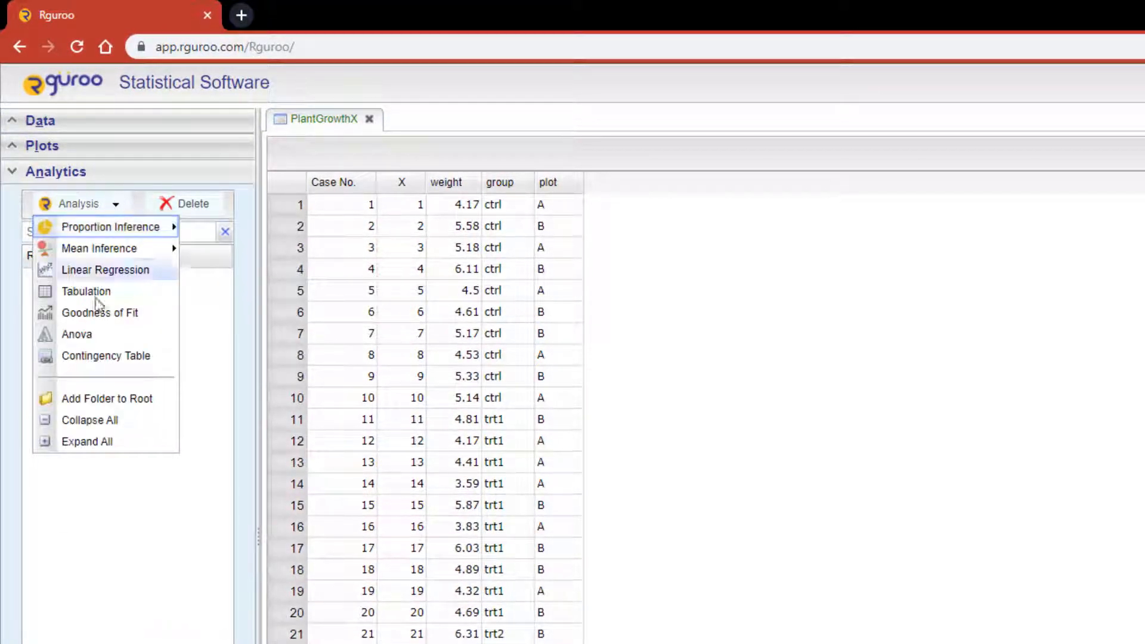
pyautogui.click(76, 334)
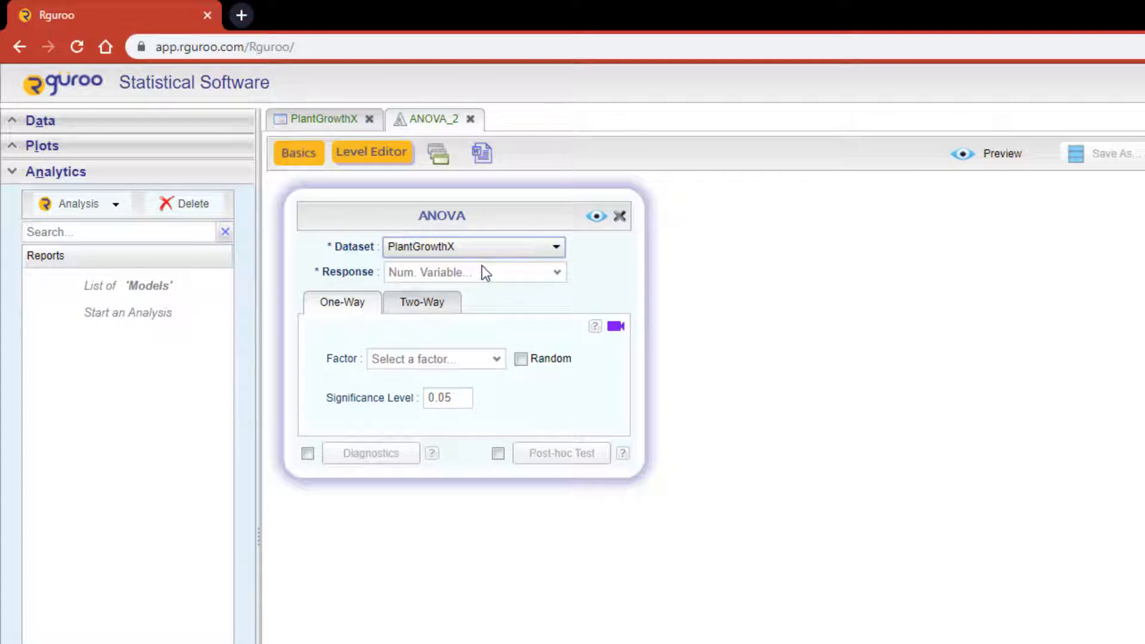
pyautogui.moveTo(566, 285)
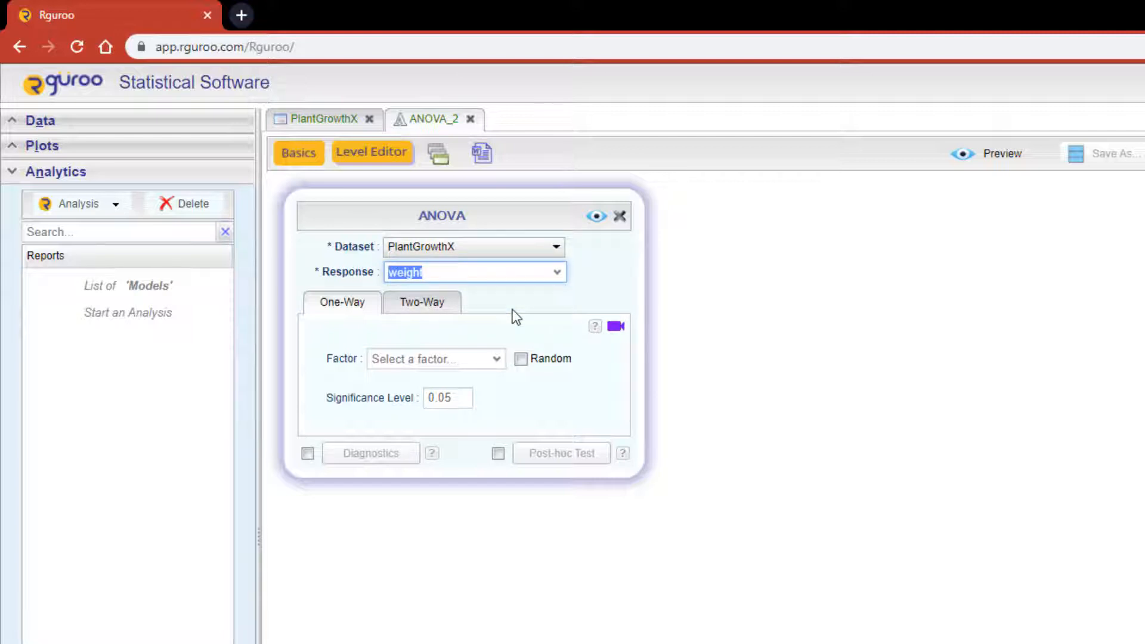
# Make it a two-way ANOVA with group as Factor A and plot as Factor B
pyautogui.click(421, 302)
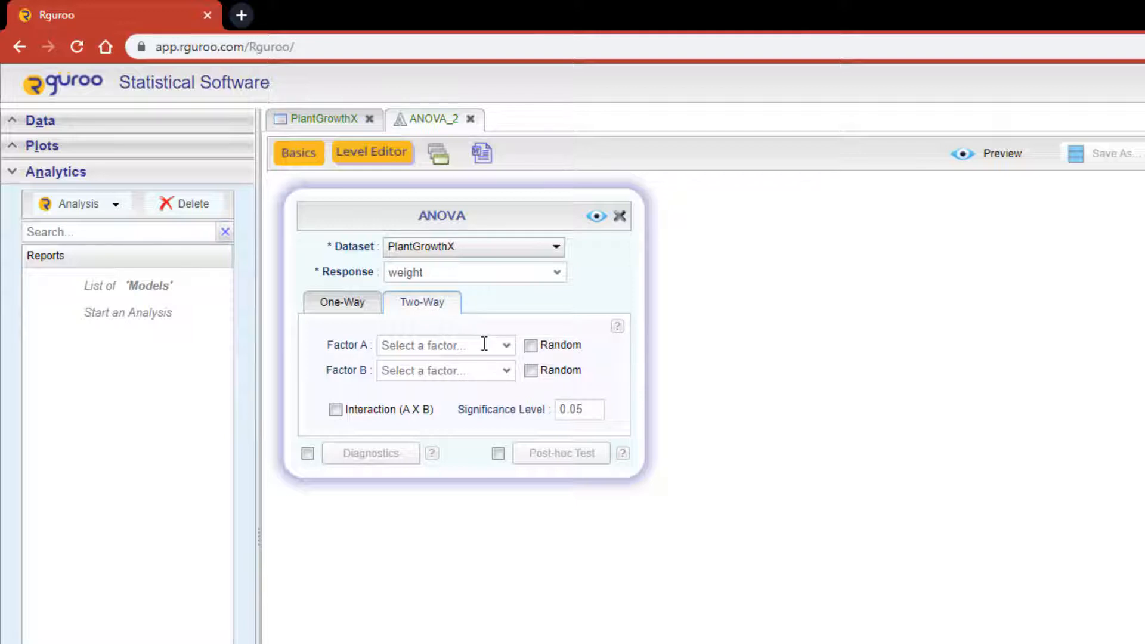
pyautogui.click(505, 345)
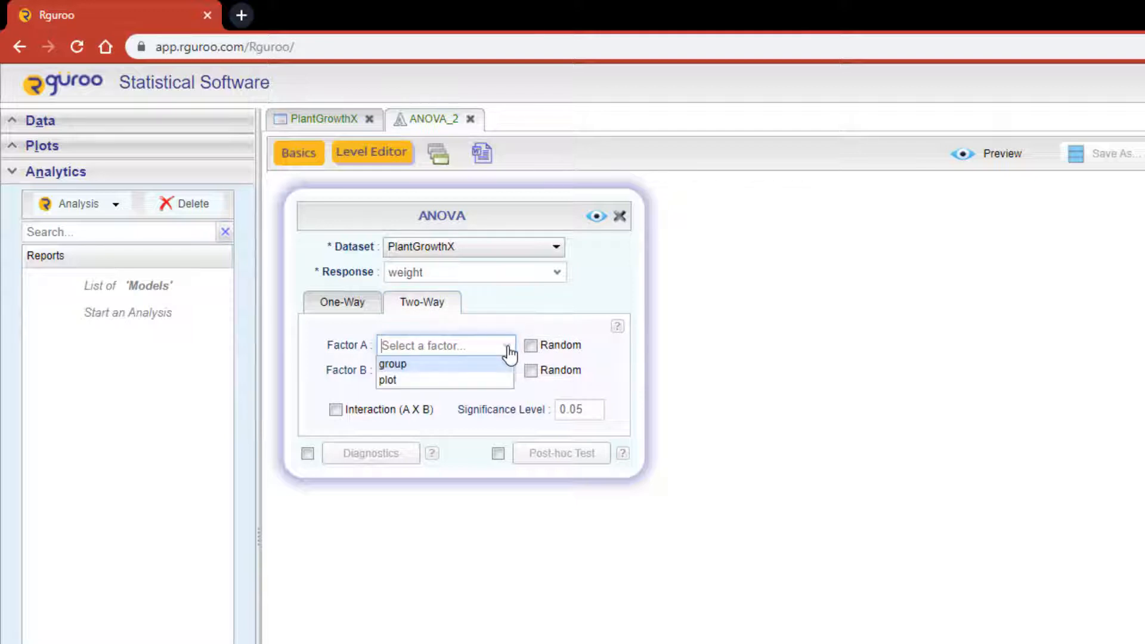
pyautogui.click(393, 364)
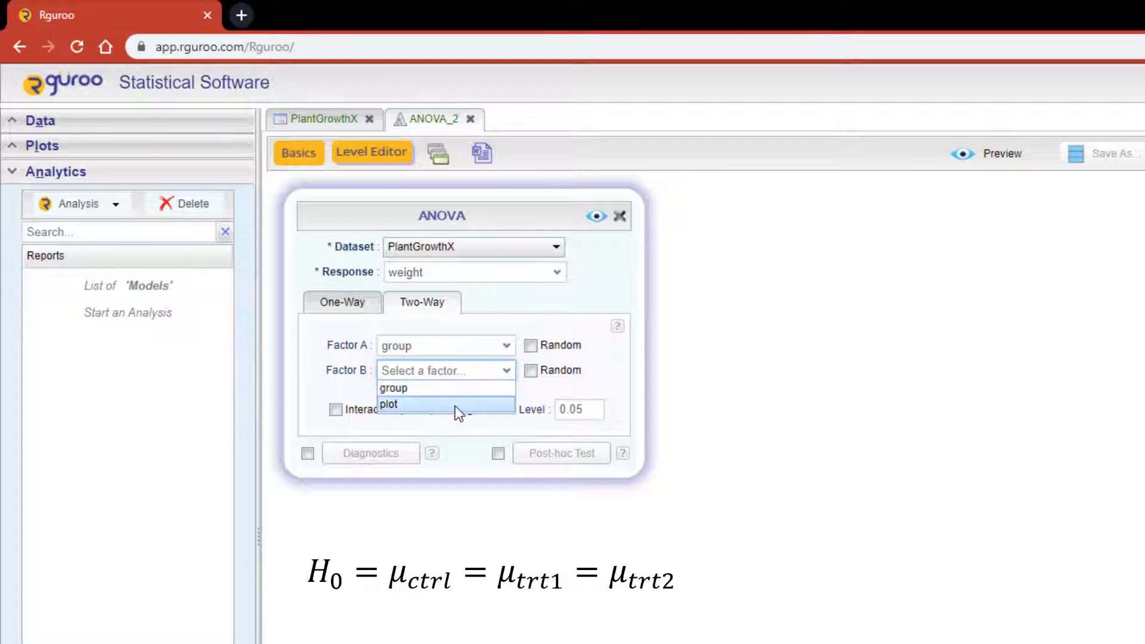
pyautogui.click(390, 404)
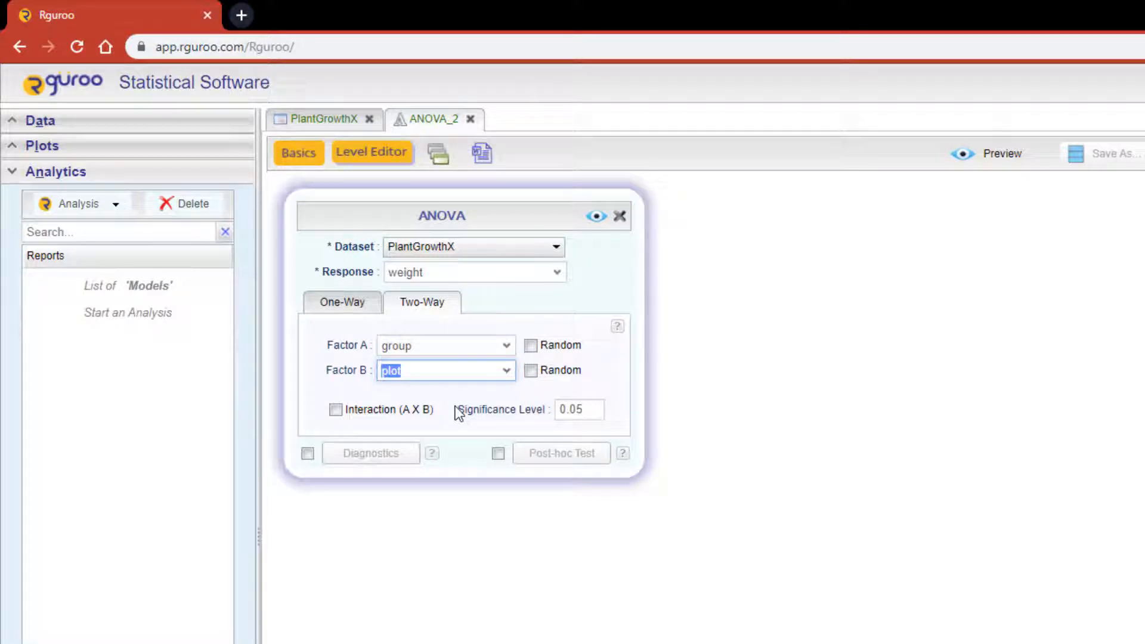
pyautogui.moveTo(305, 466)
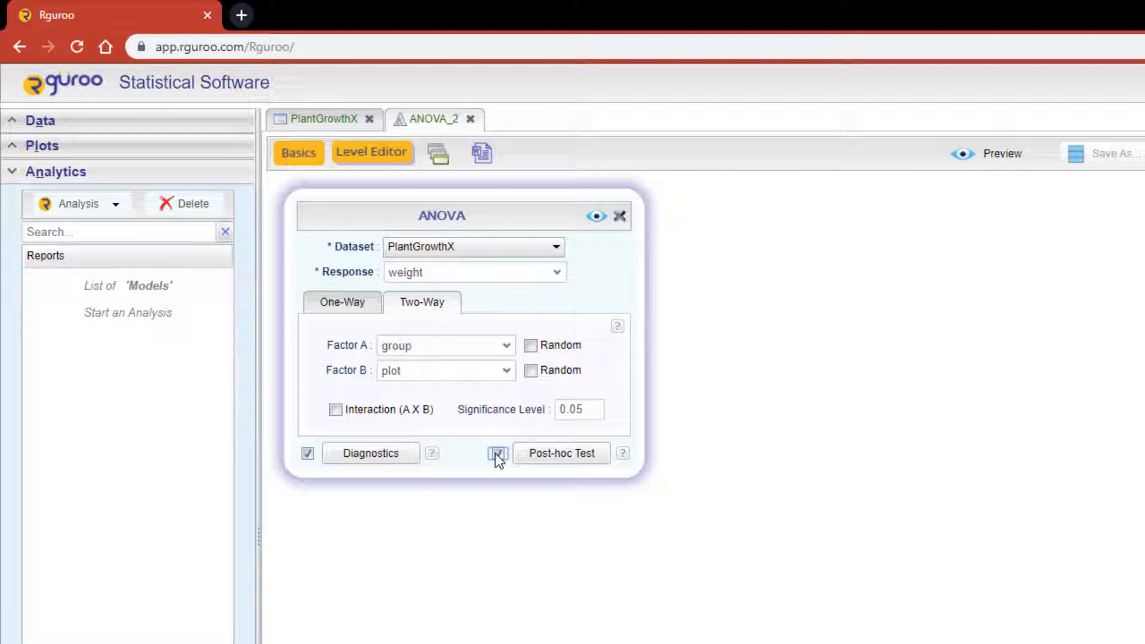
# Enable post-hoc testing and diagnostics with boxplot, residual plots and Levene's test
pyautogui.click(497, 453)
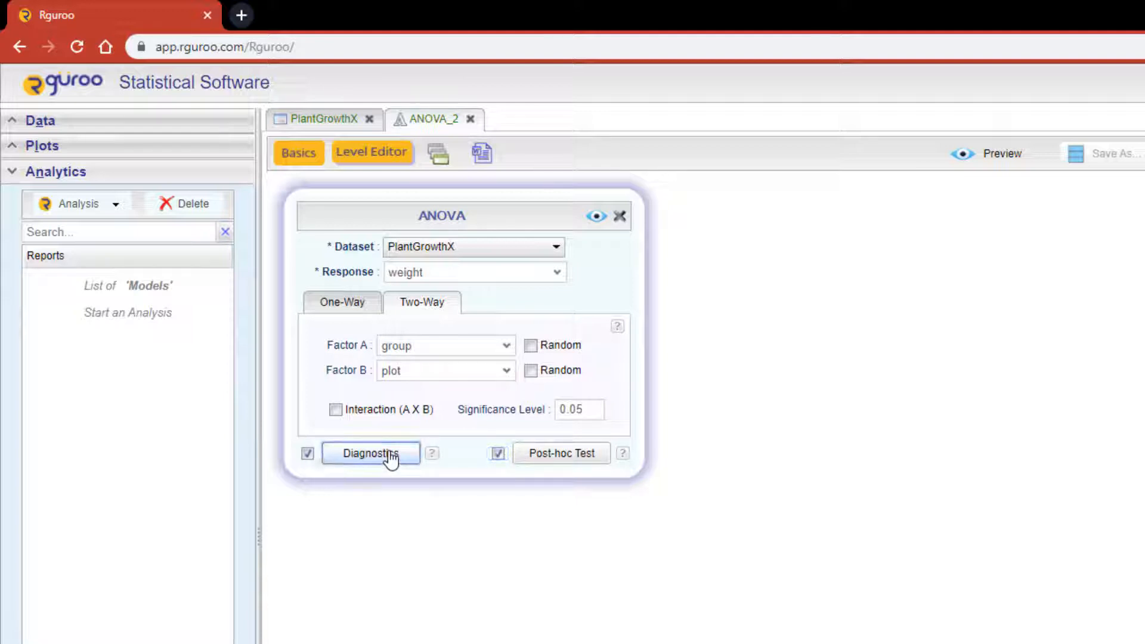
pyautogui.click(370, 453)
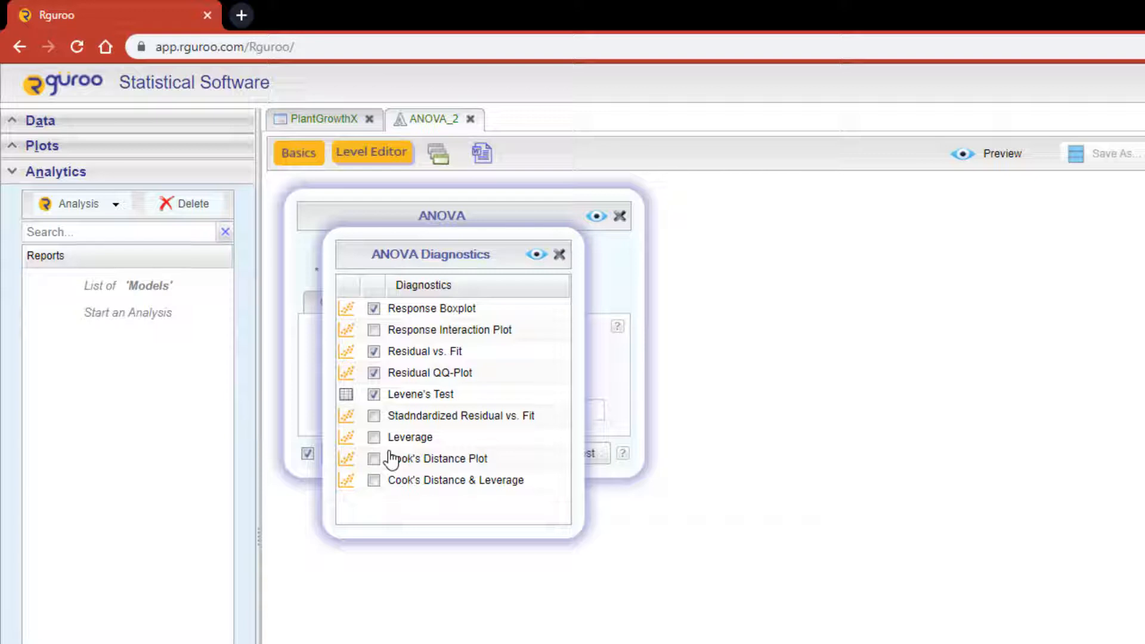
pyautogui.moveTo(564, 263)
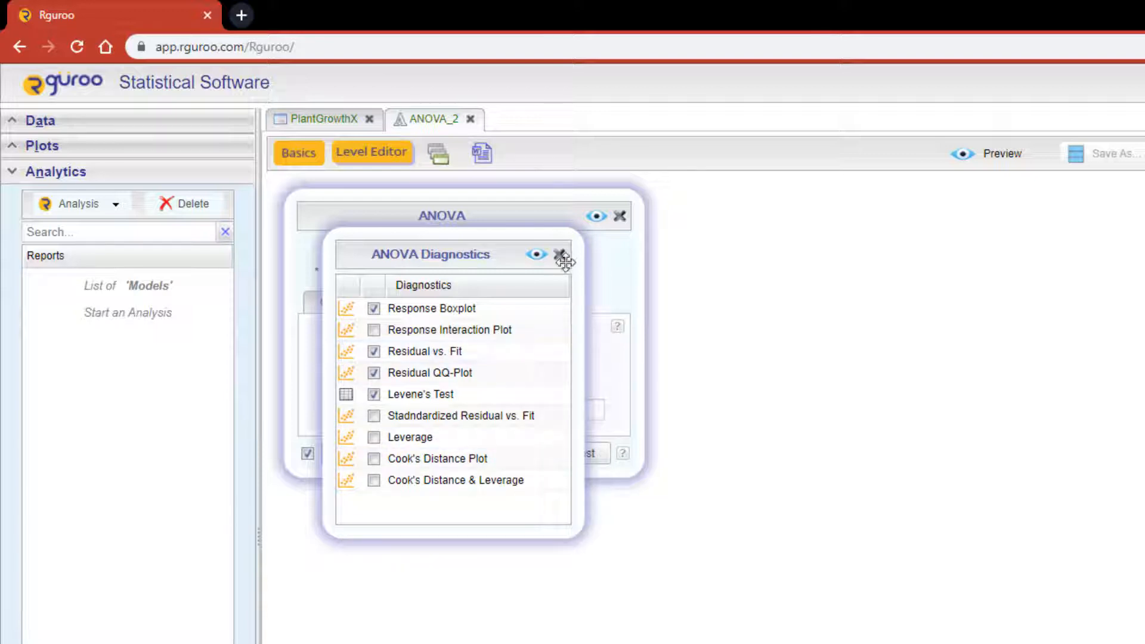
pyautogui.click(563, 254)
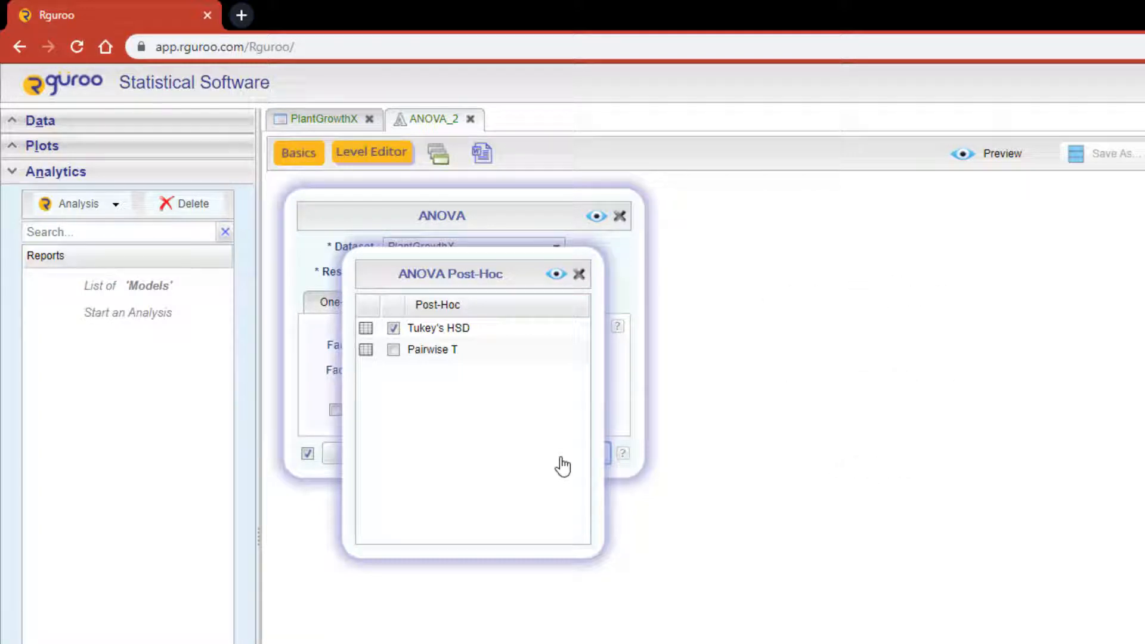
pyautogui.moveTo(549, 263)
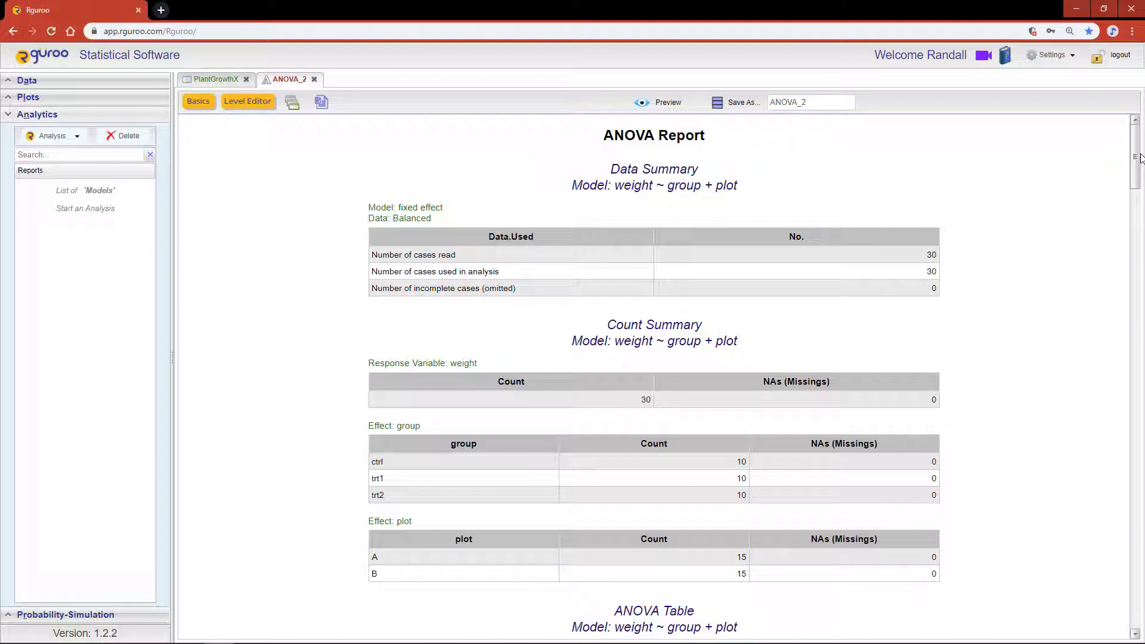
# Scroll the report to the ANOVA table for weight ~ group + plot
pyautogui.scroll(-3)
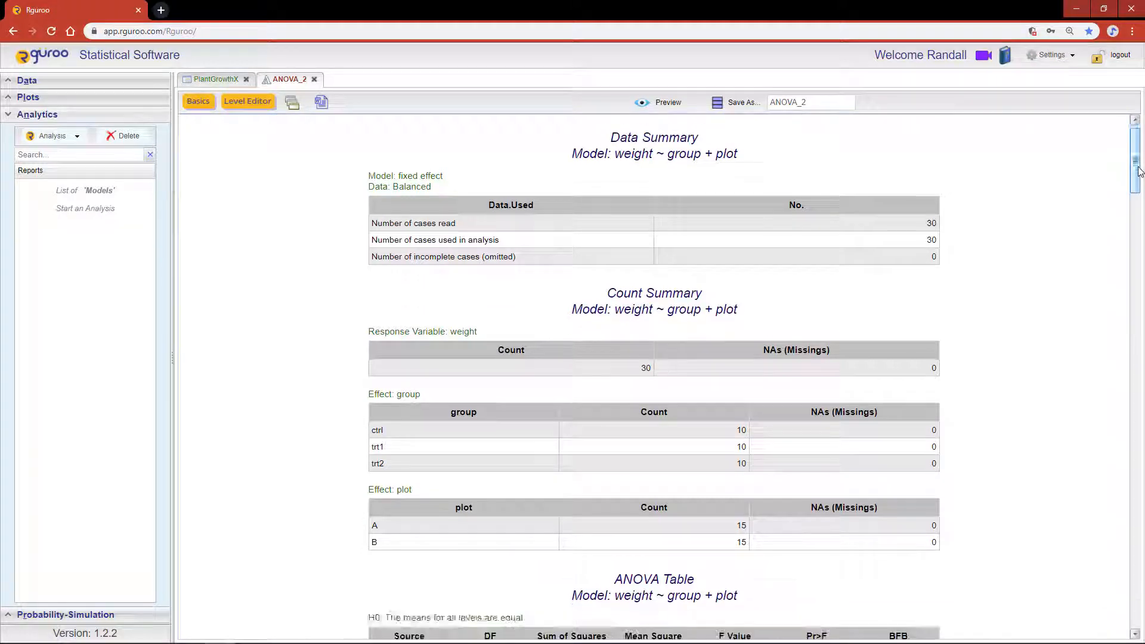
pyautogui.scroll(-3)
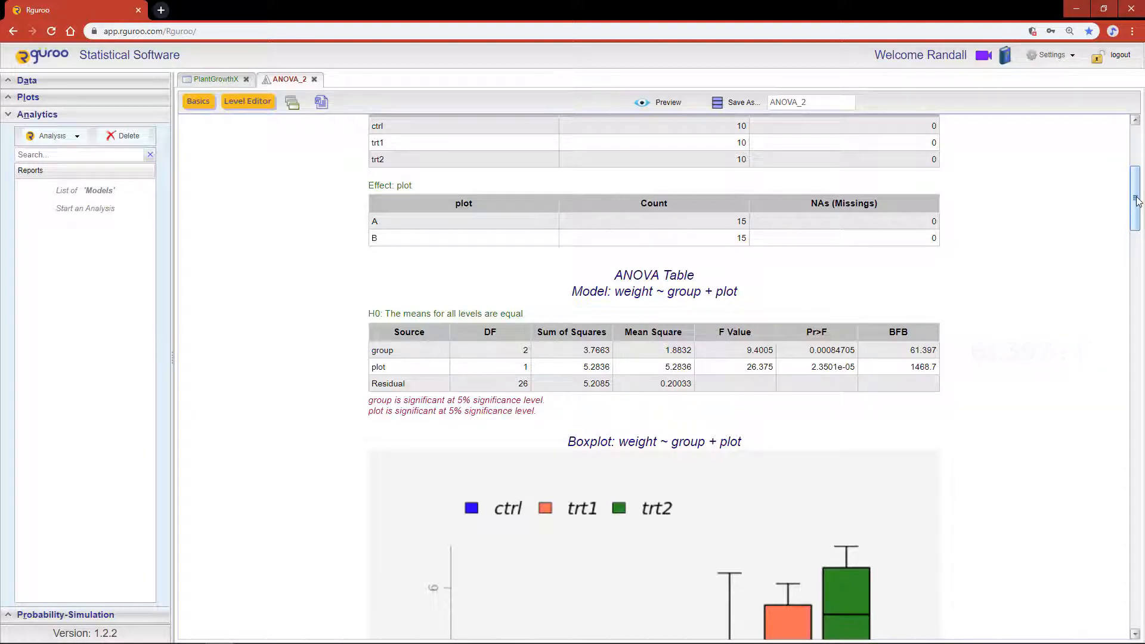
# Scroll so the full boxplot of weight by group and plot is visible
pyautogui.scroll(-3)
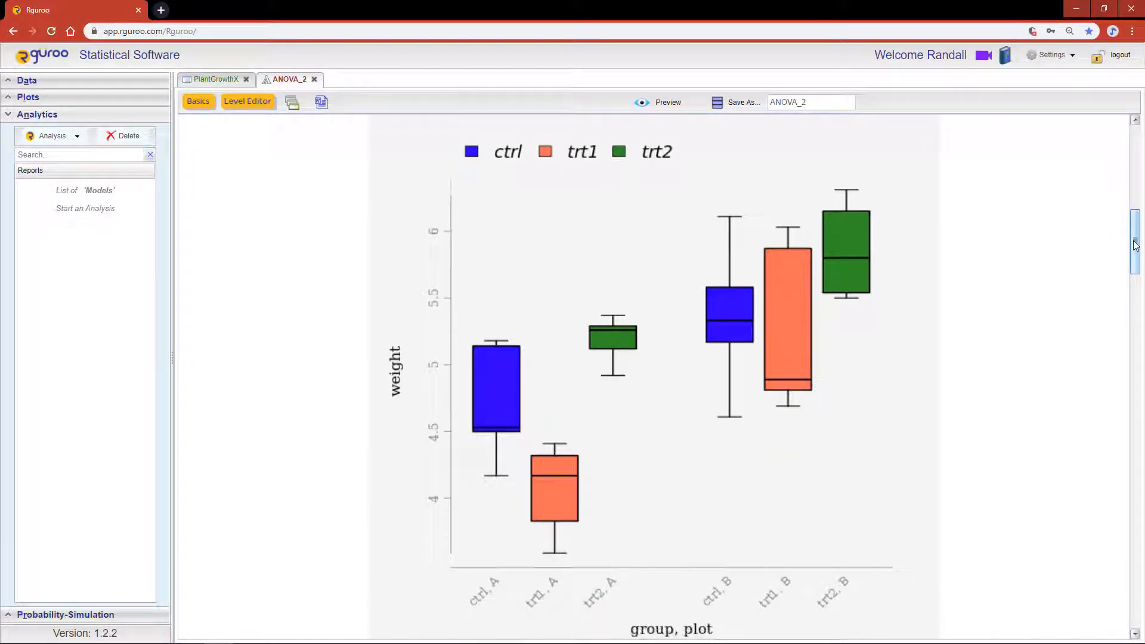
pyautogui.scroll(3)
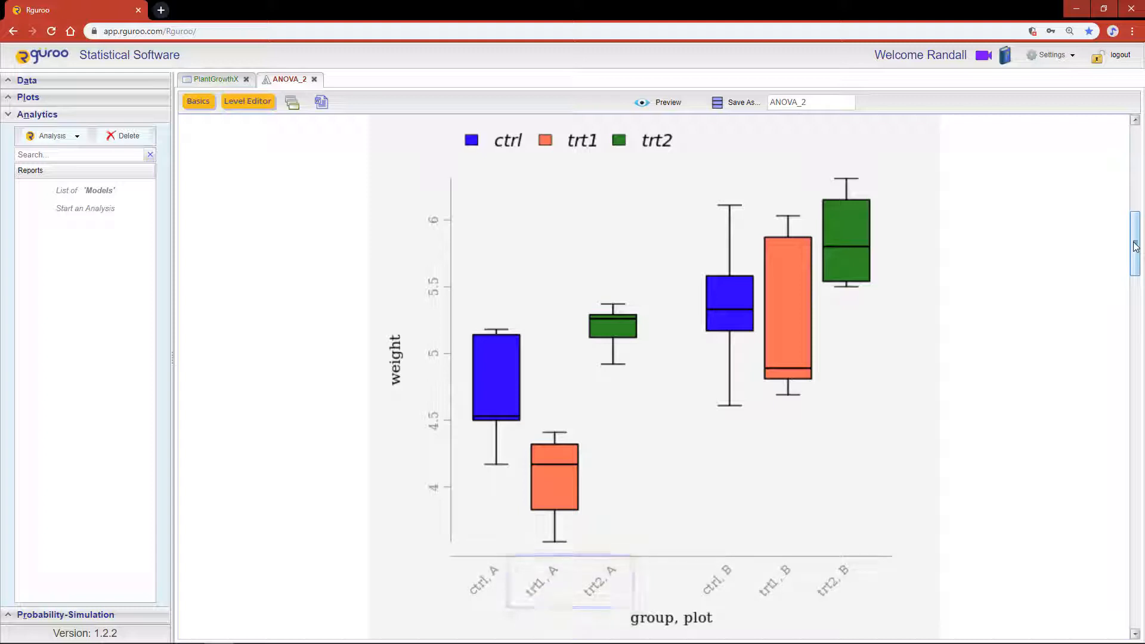
pyautogui.click(774, 577)
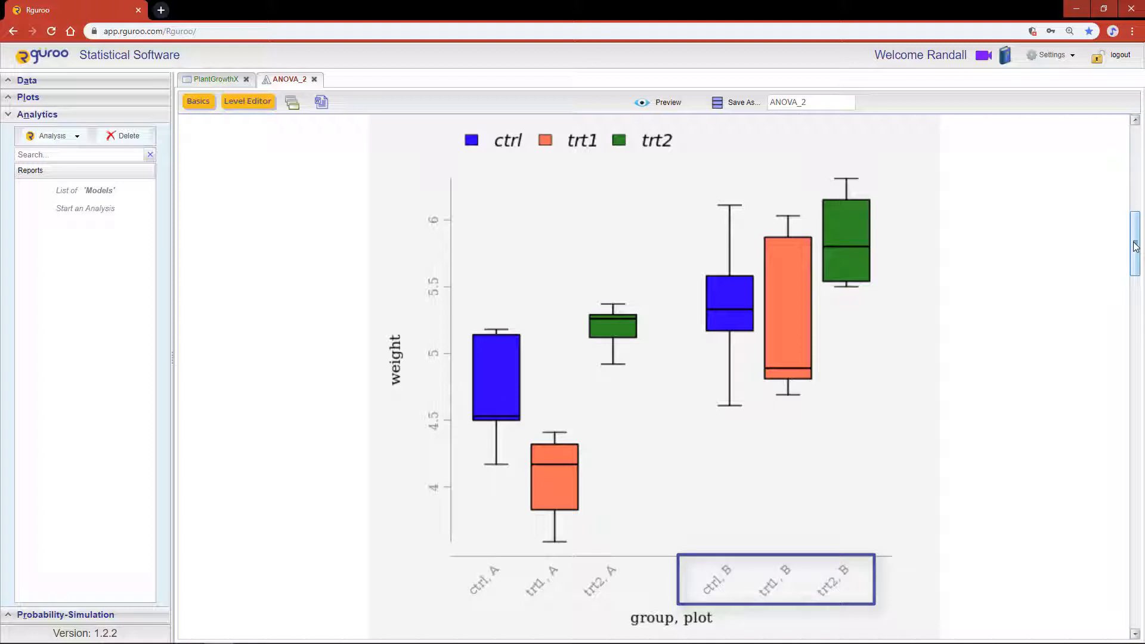
# Scroll past the residual and QQ plots to Levene's test and the group Tukey HSD table
pyautogui.scroll(-3)
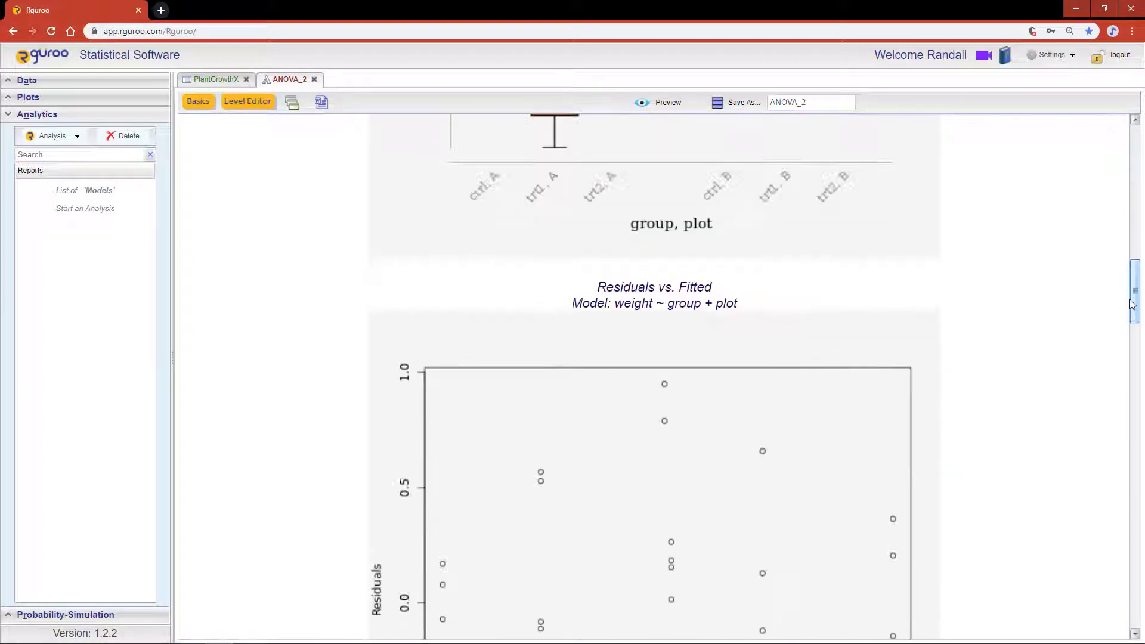
pyautogui.scroll(-3)
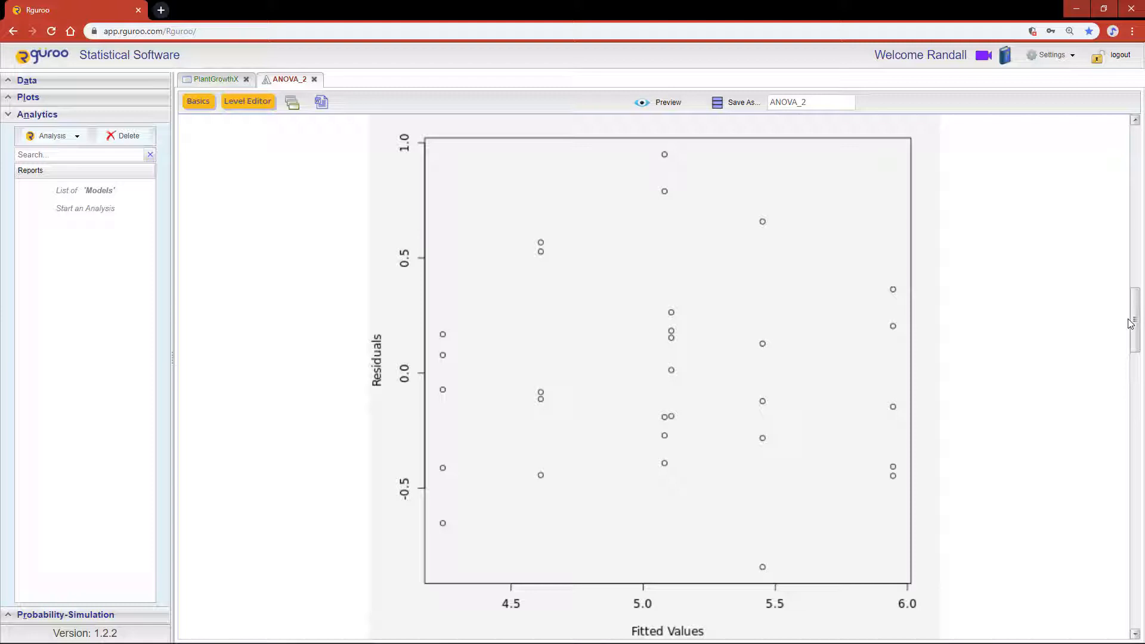
pyautogui.scroll(-3)
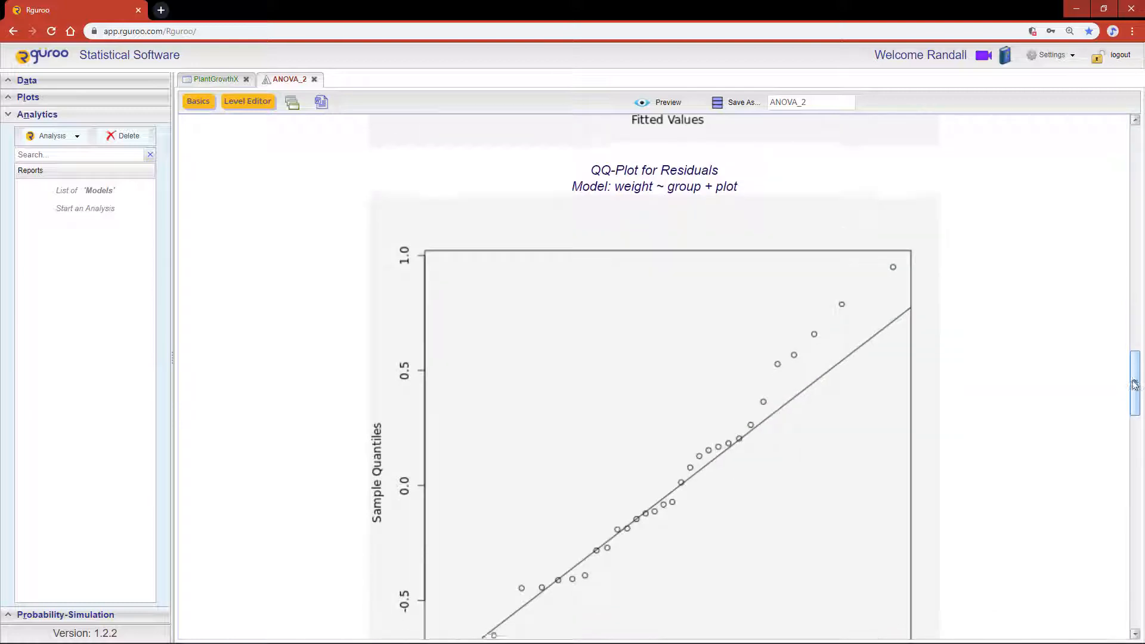
pyautogui.scroll(-3)
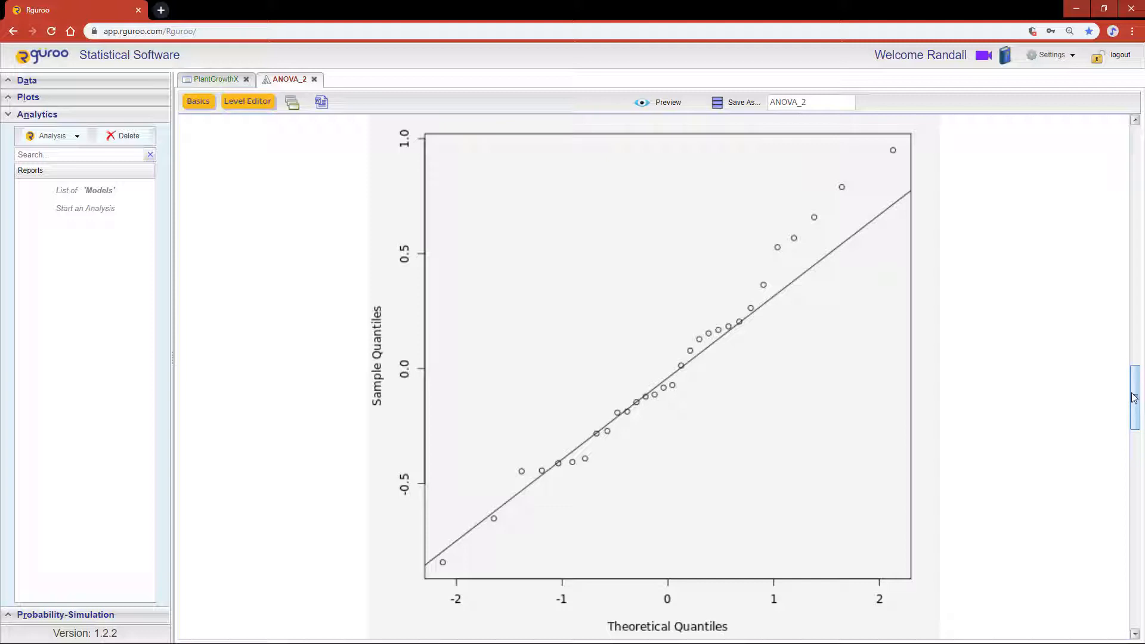
pyautogui.scroll(-3)
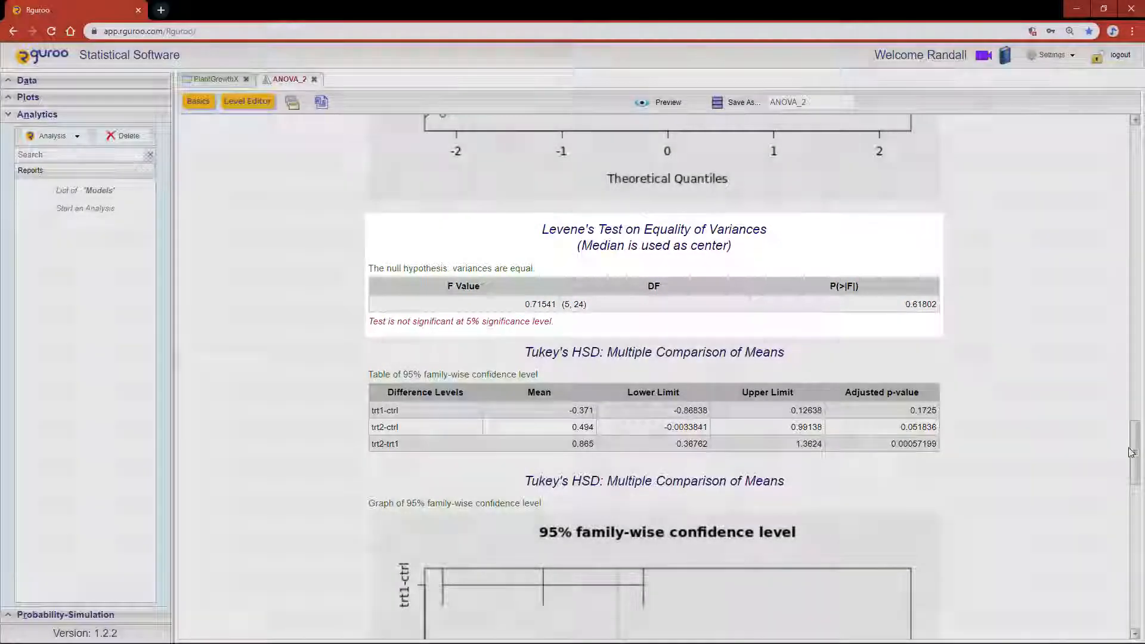
# Scroll to the bottom to view the Tukey HSD table and graph for plot B-A
pyautogui.scroll(-3)
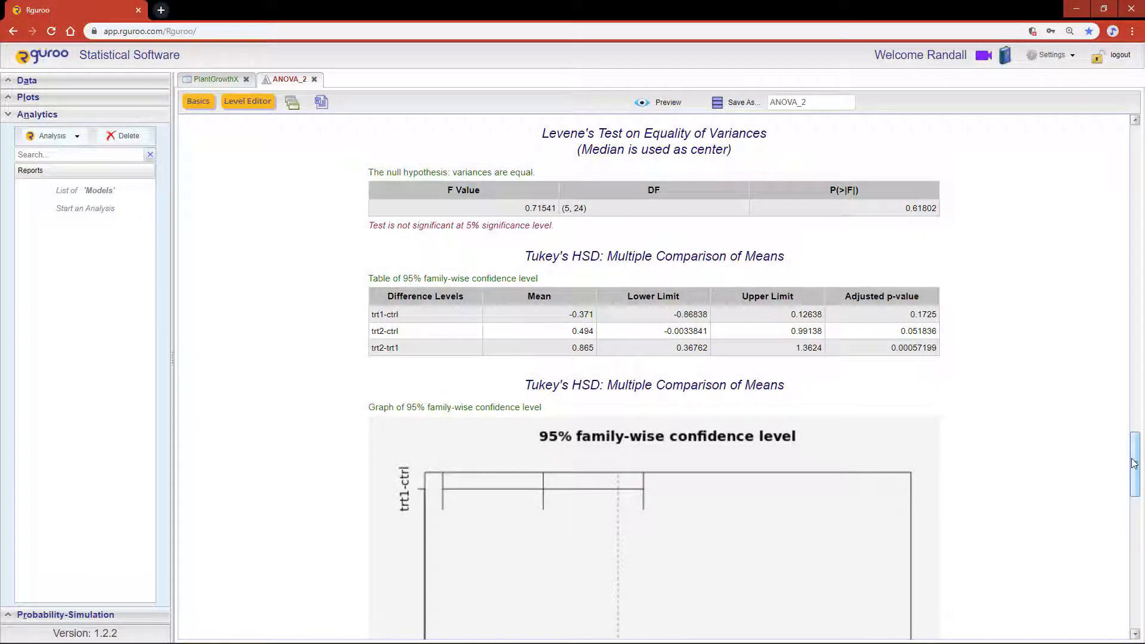
pyautogui.scroll(-3)
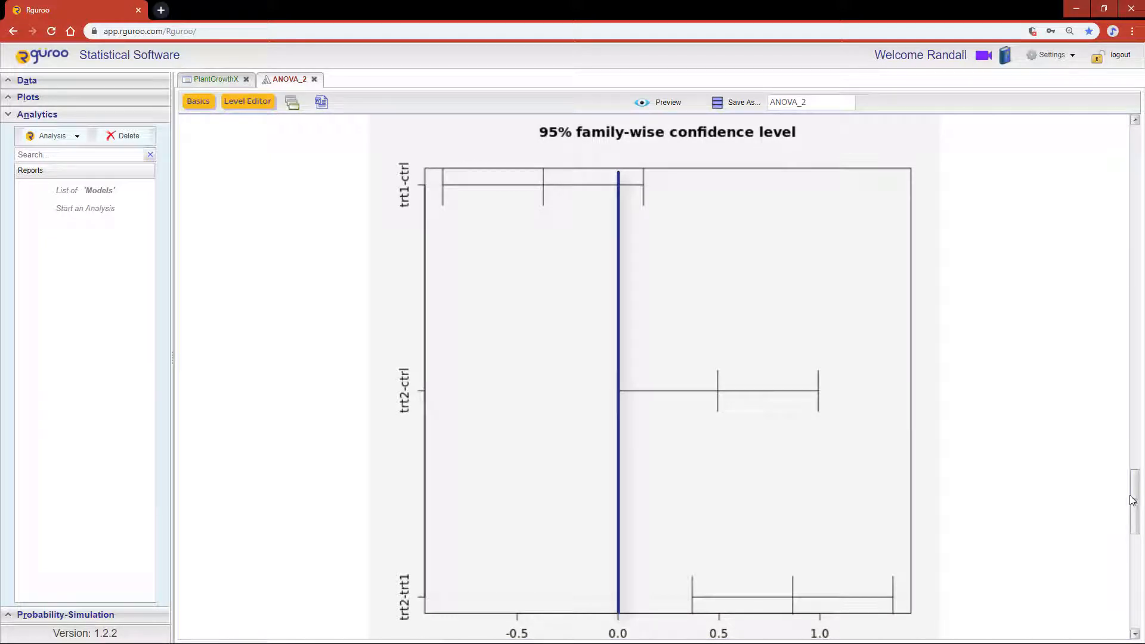
pyautogui.scroll(-3)
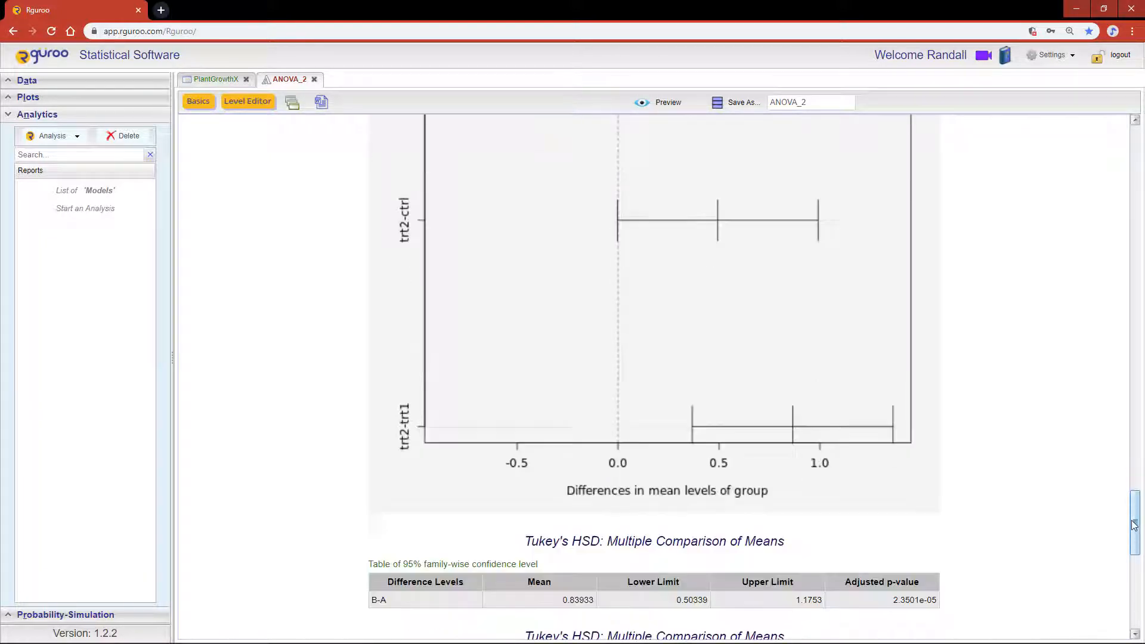
pyautogui.scroll(-3)
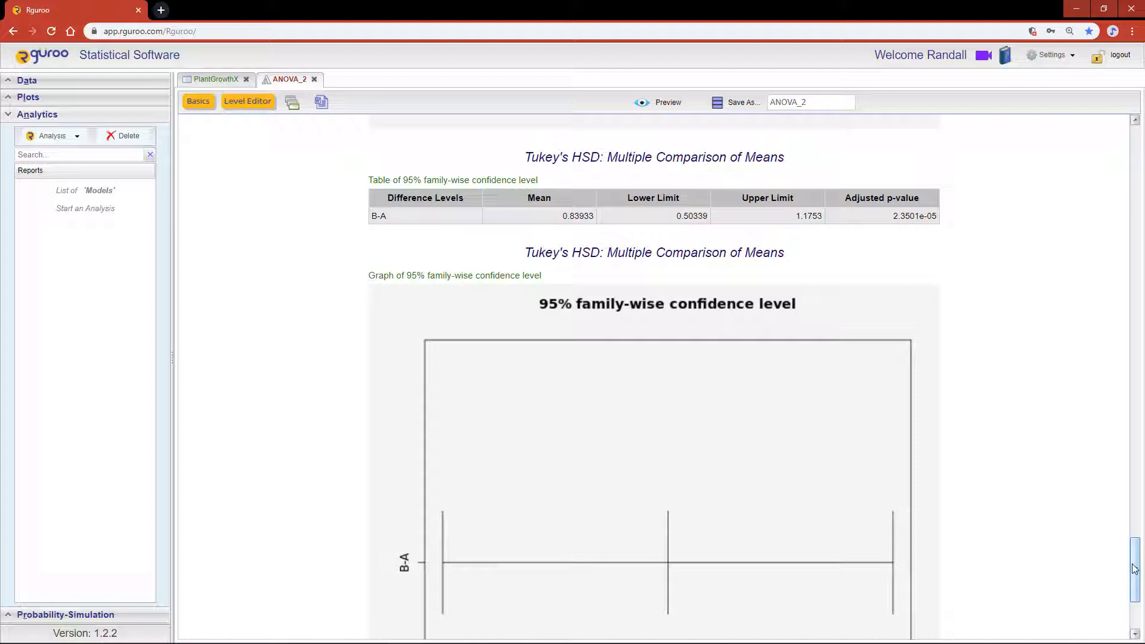
pyautogui.scroll(-3)
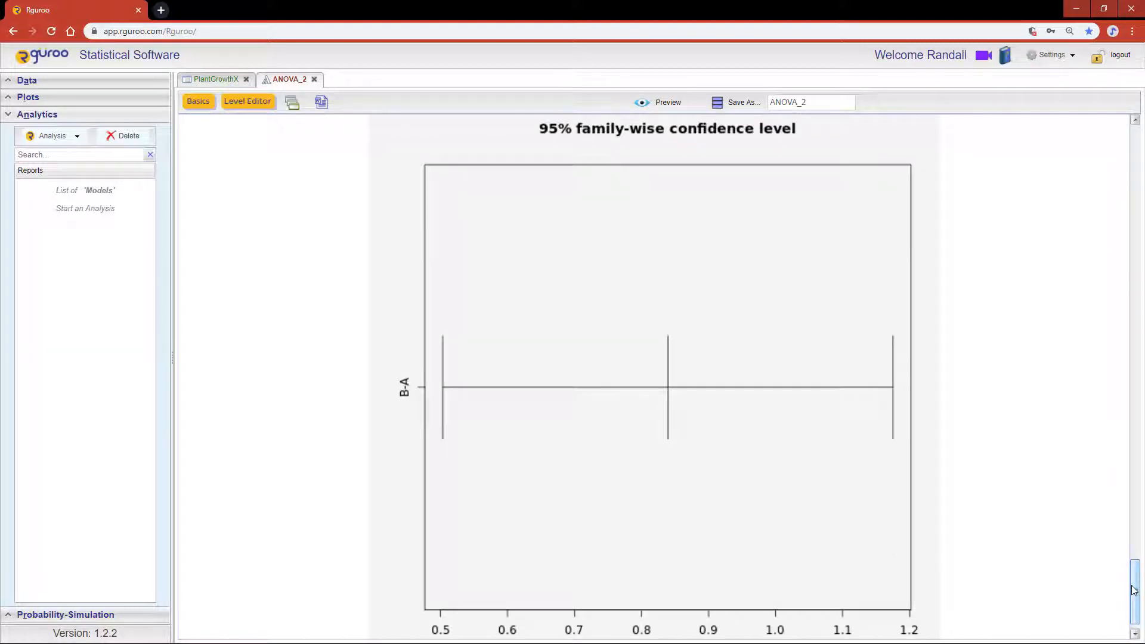